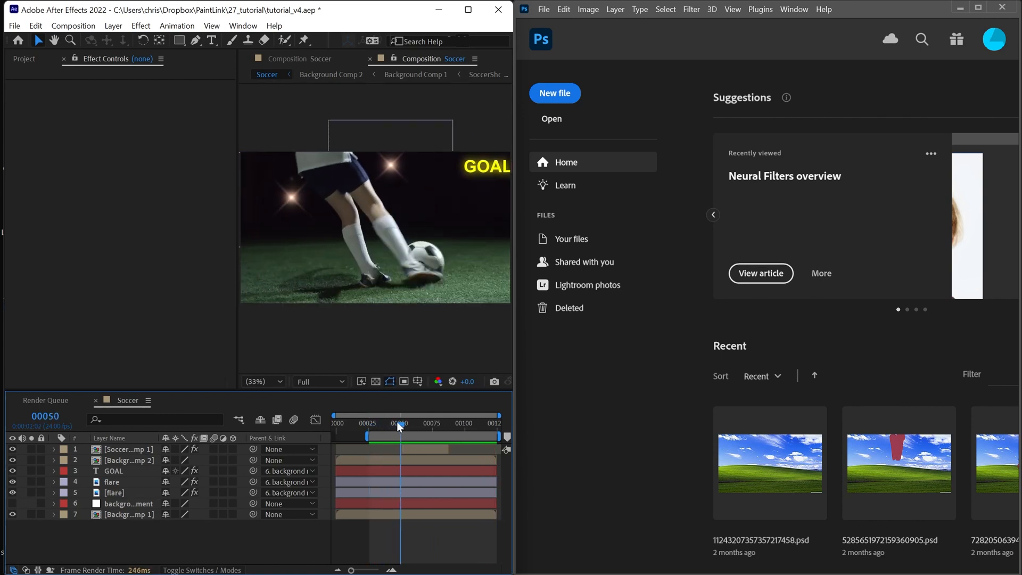
Add a new dark gray solid with the Paint Link effect to the Soccer comp
click(113, 26)
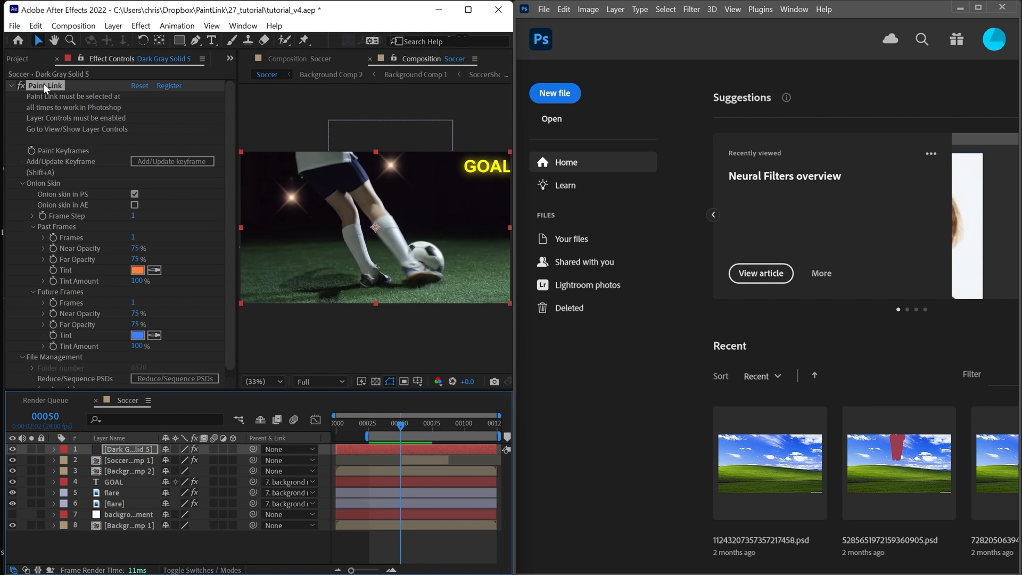
click(212, 26)
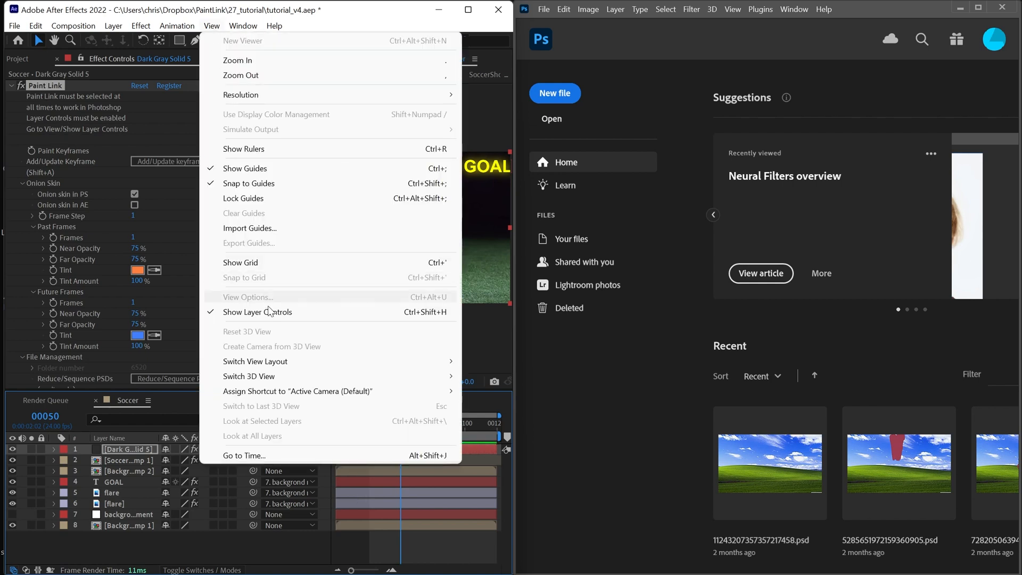
mouse_move(274, 312)
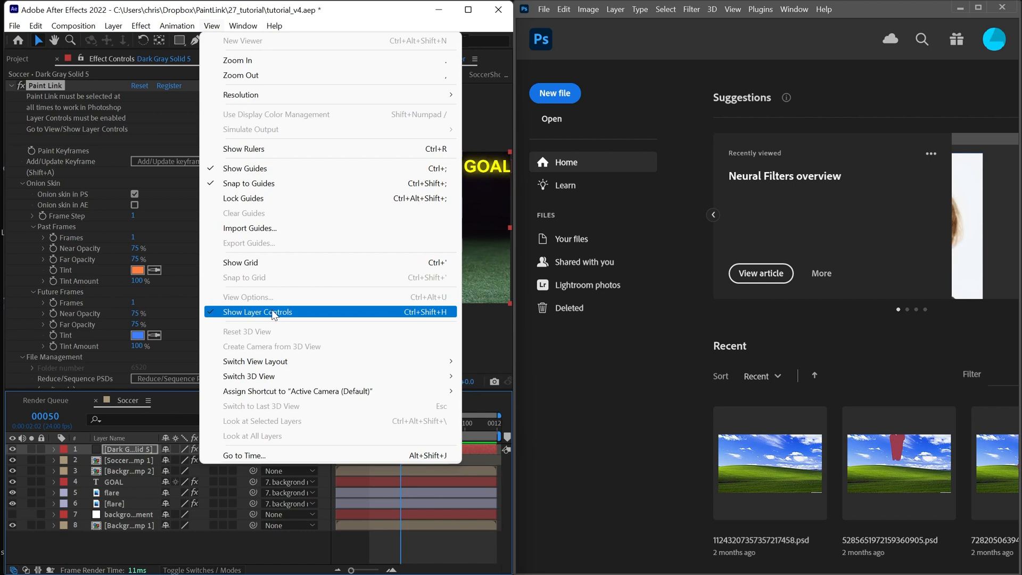
mouse_move(317, 320)
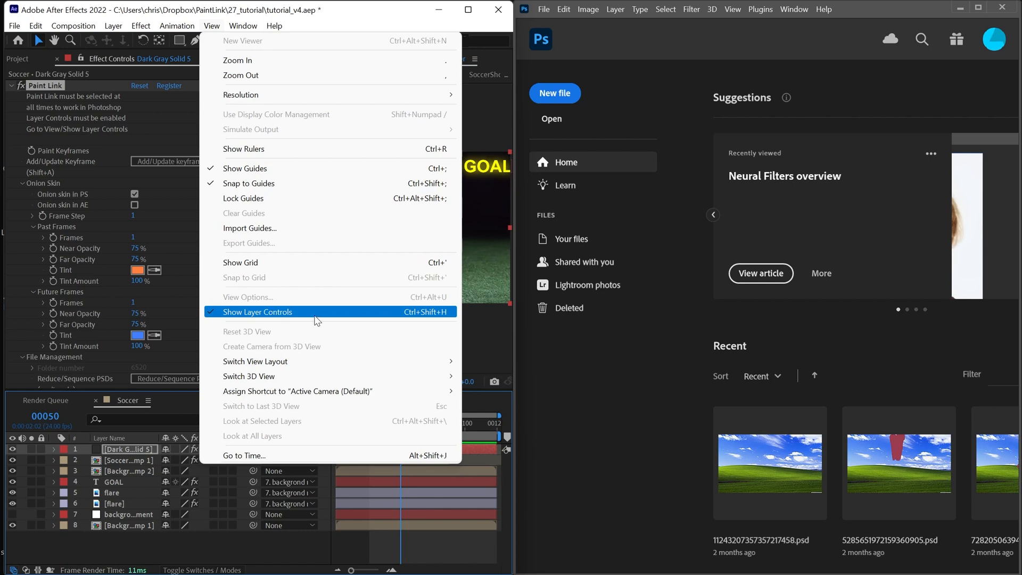
click(257, 312)
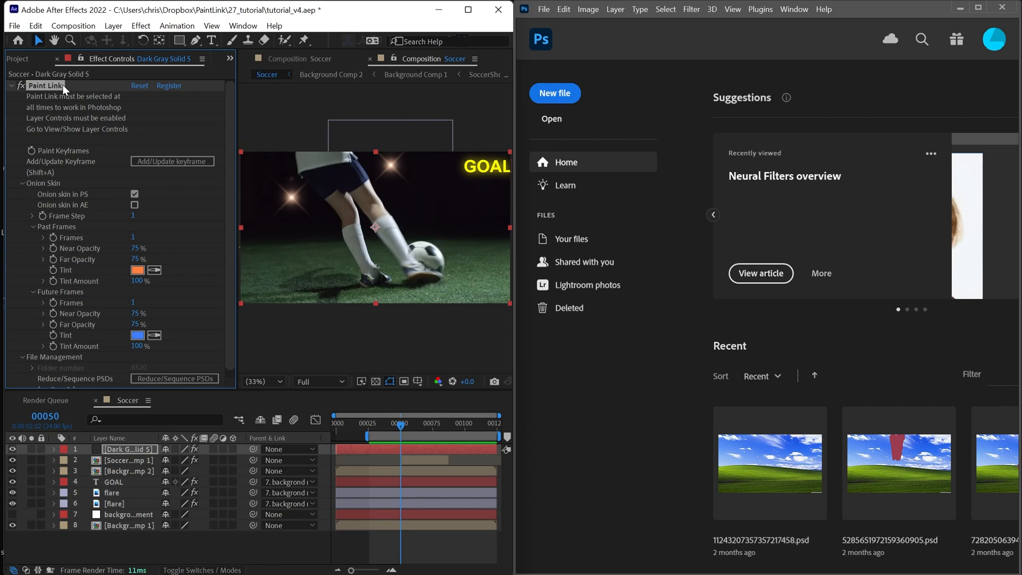
mouse_move(192, 171)
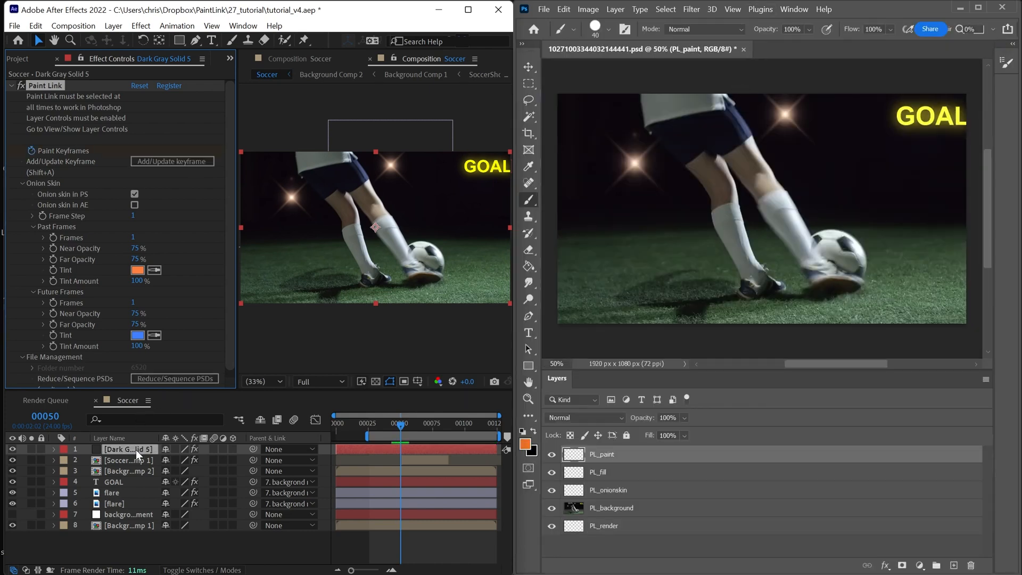
Select Dark Gray Solid 5 and add a Paint Link keyframe at frame 50
click(54, 449)
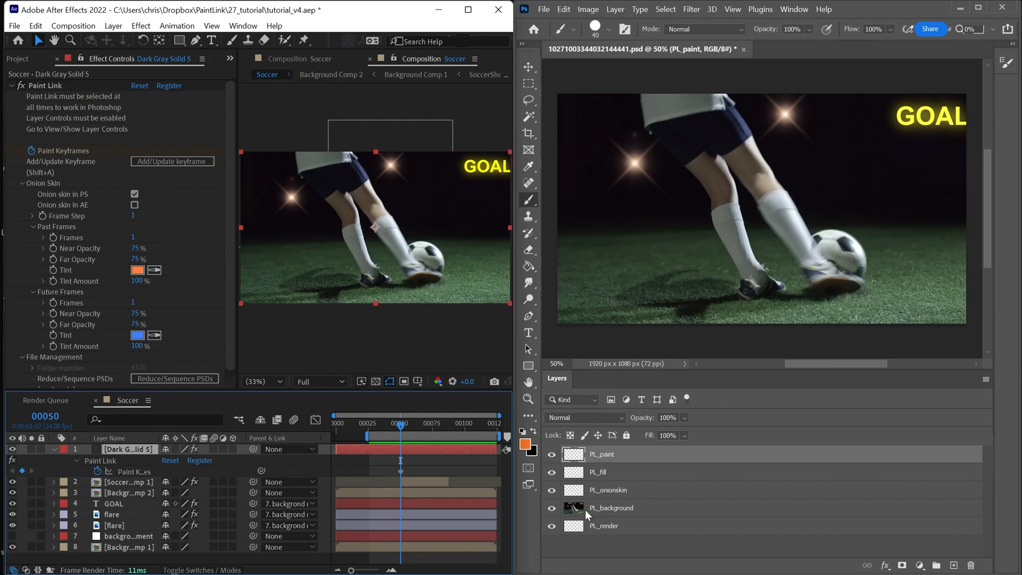
mouse_move(622, 517)
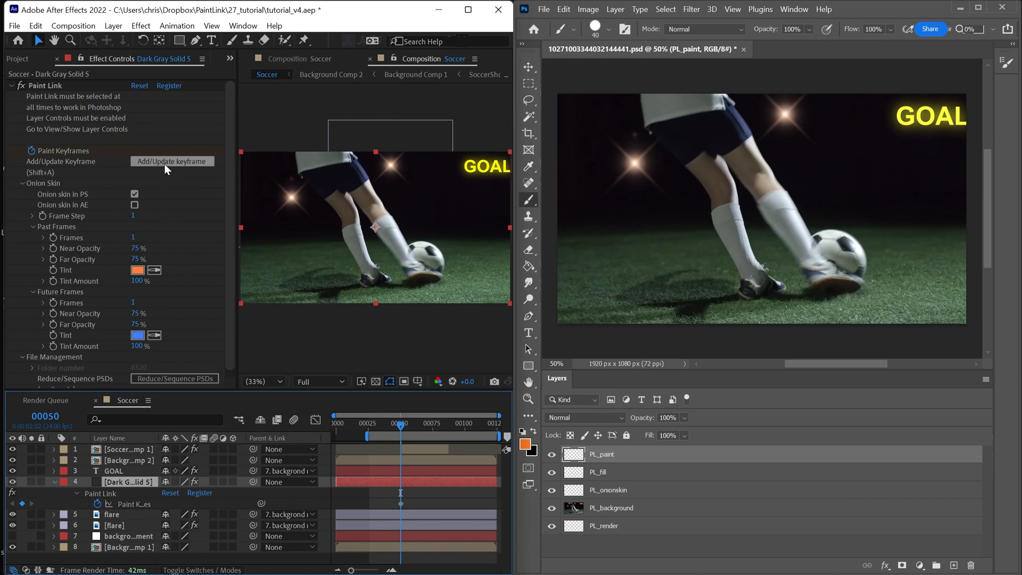
mouse_move(176, 171)
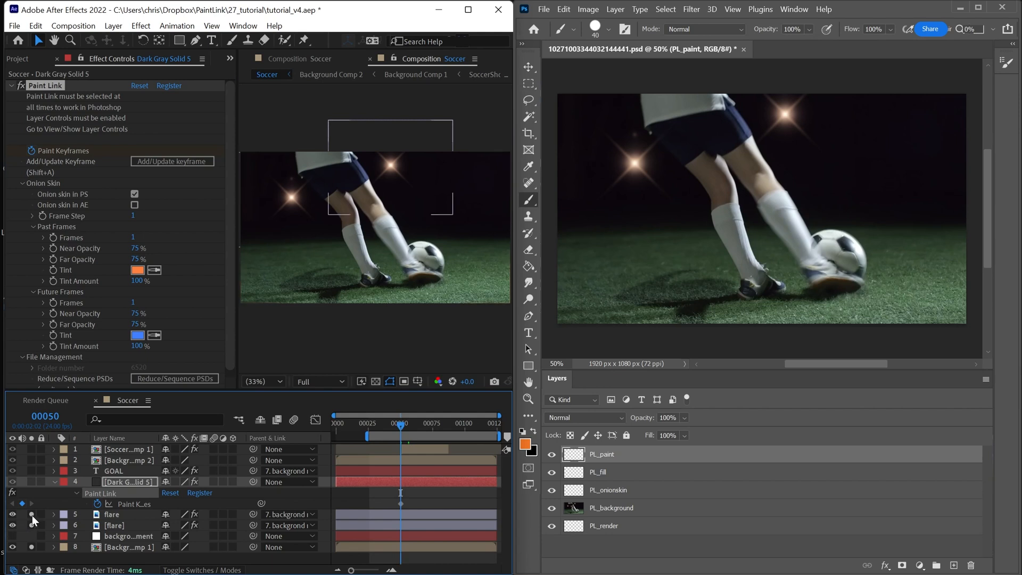
click(128, 482)
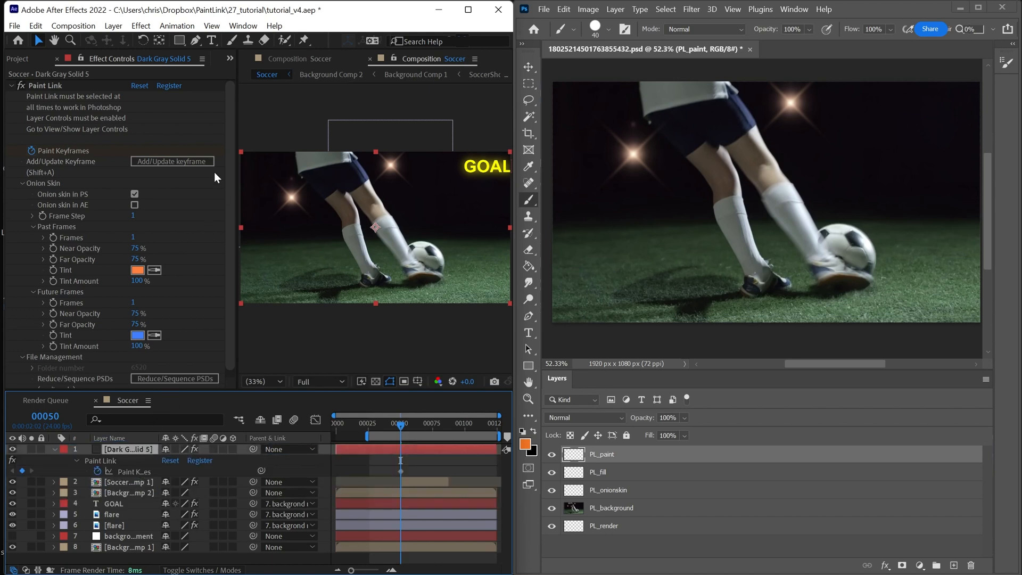
click(171, 161)
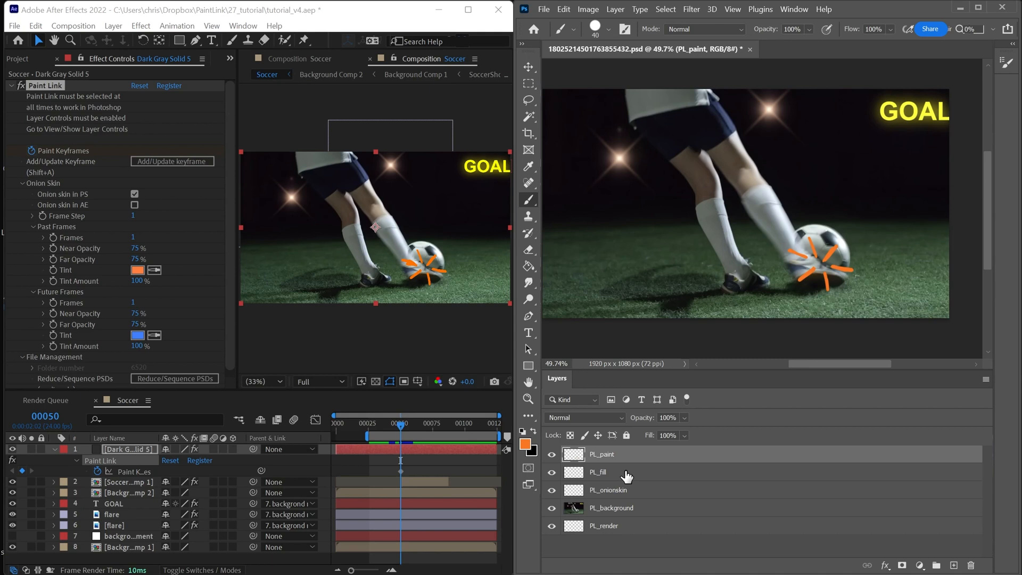
Remove PL_fill and place a Lorem Ipsum text layer over the image
click(598, 472)
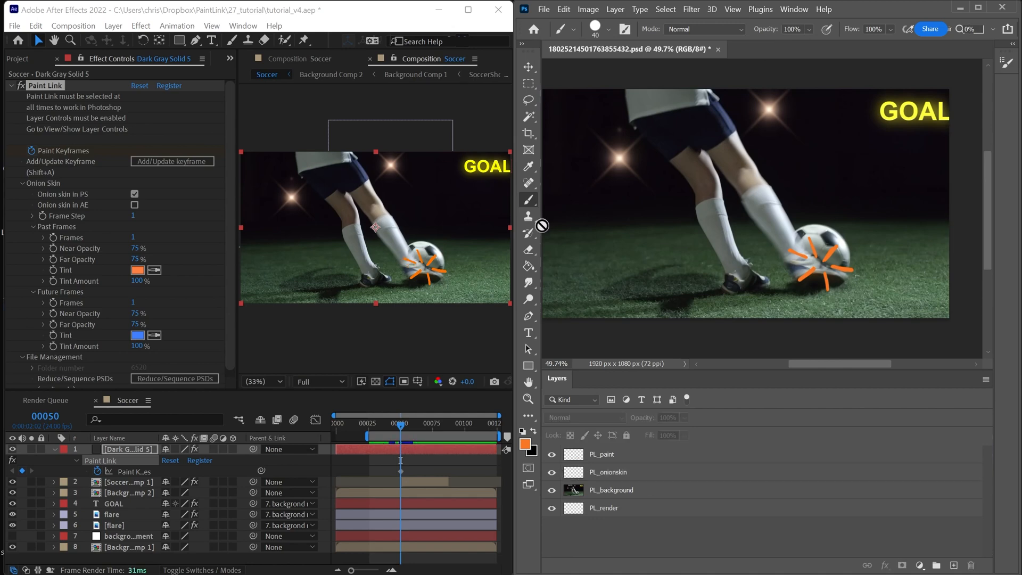
click(529, 333)
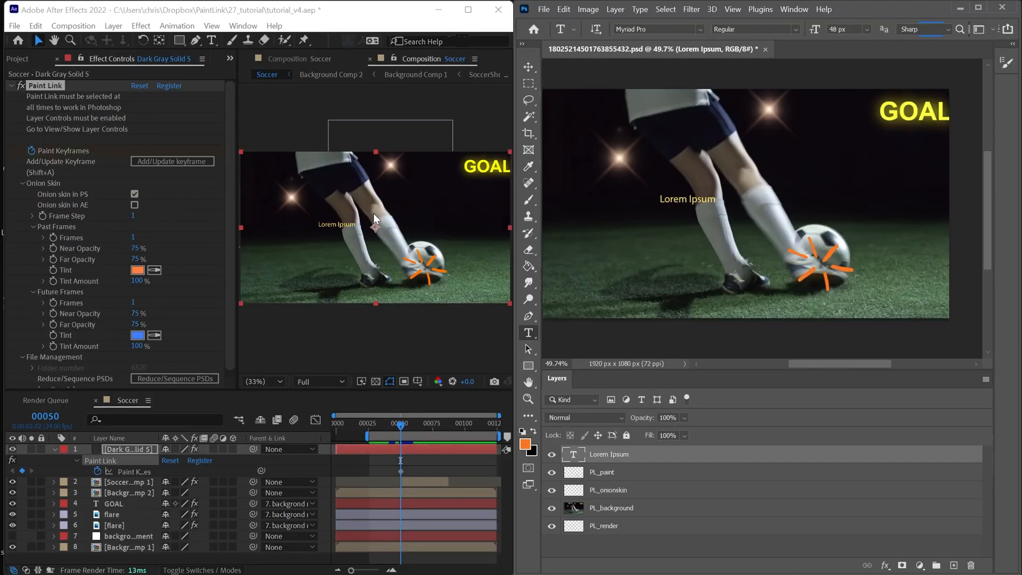
mouse_move(787, 236)
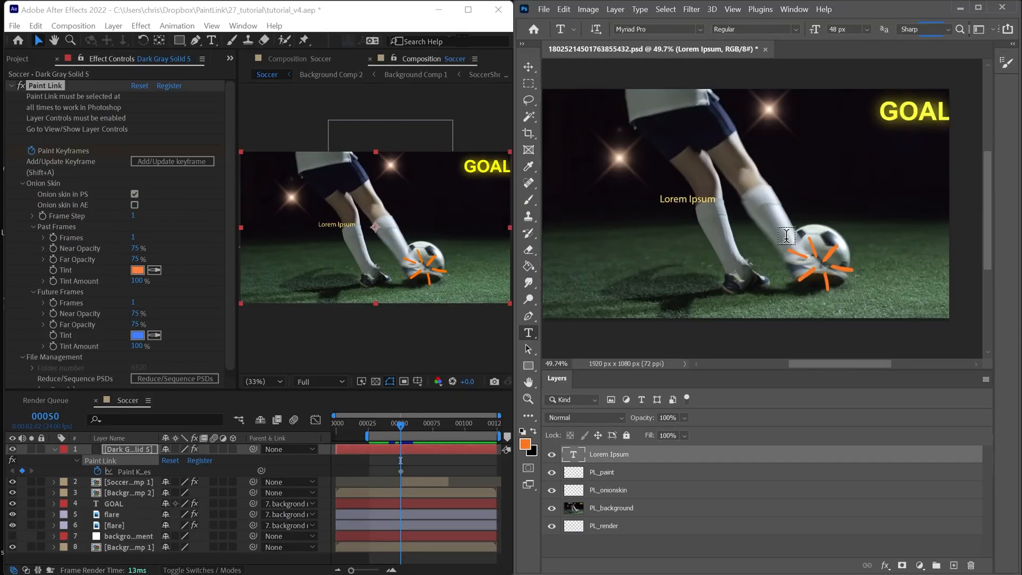
click(603, 525)
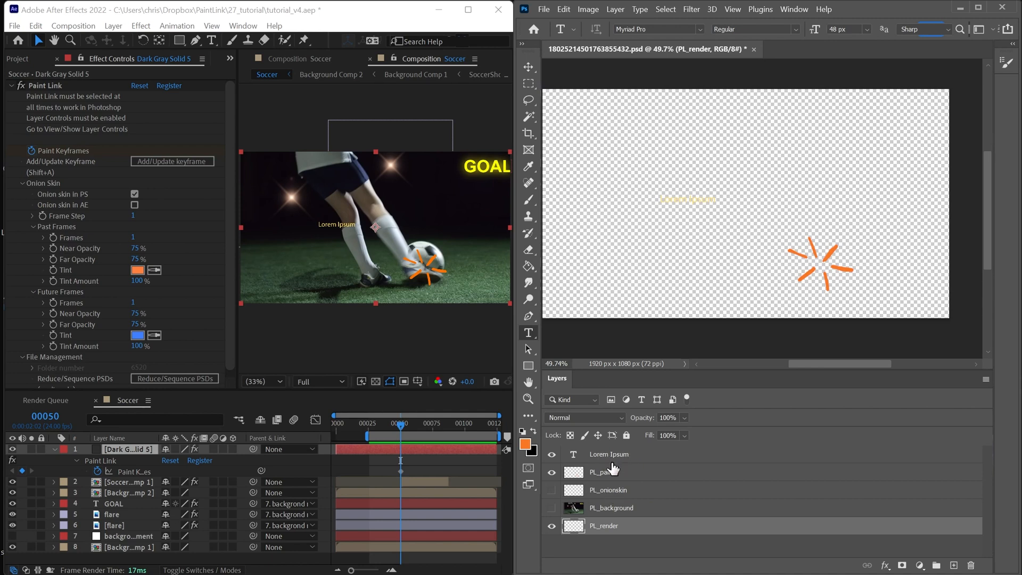
mouse_move(633, 464)
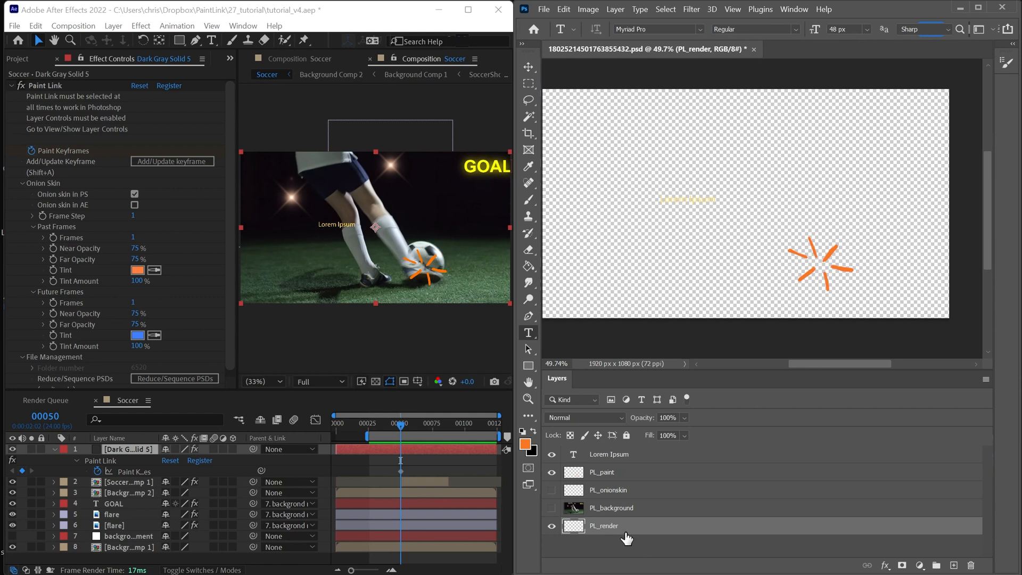
mouse_move(78, 75)
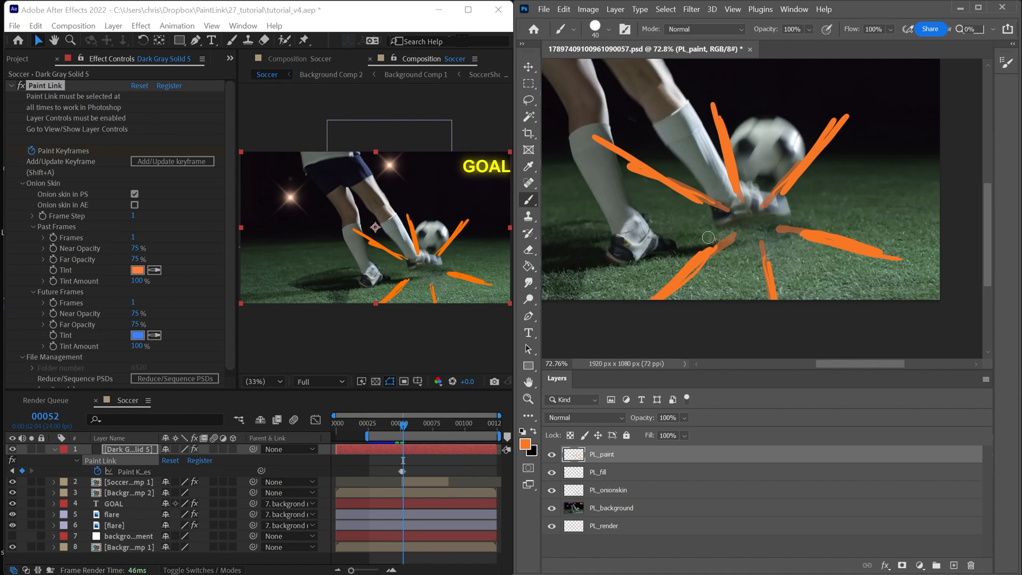
mouse_move(732, 229)
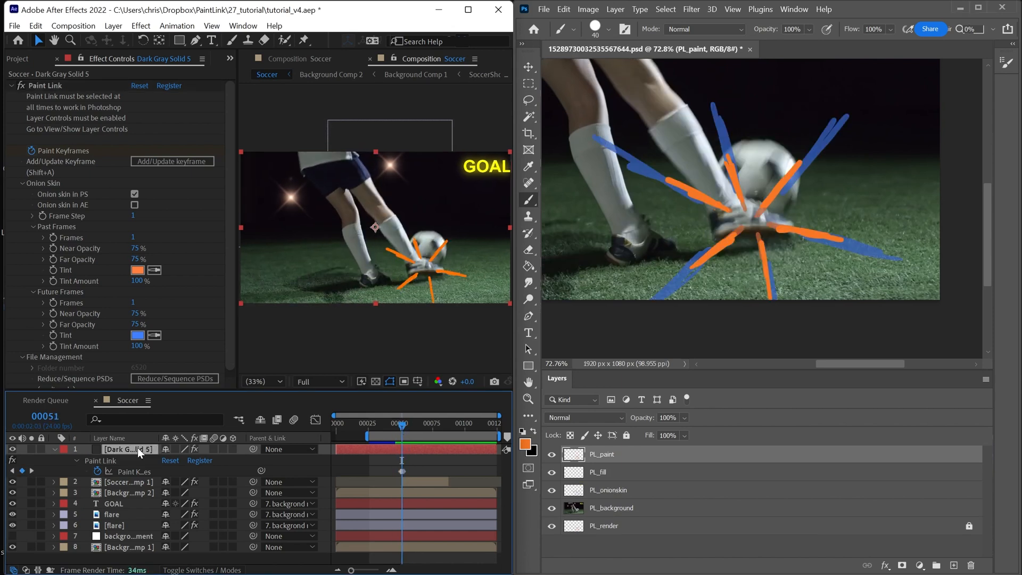
Select the Paint Link solid layer to return to its frame-50 strokes
click(127, 481)
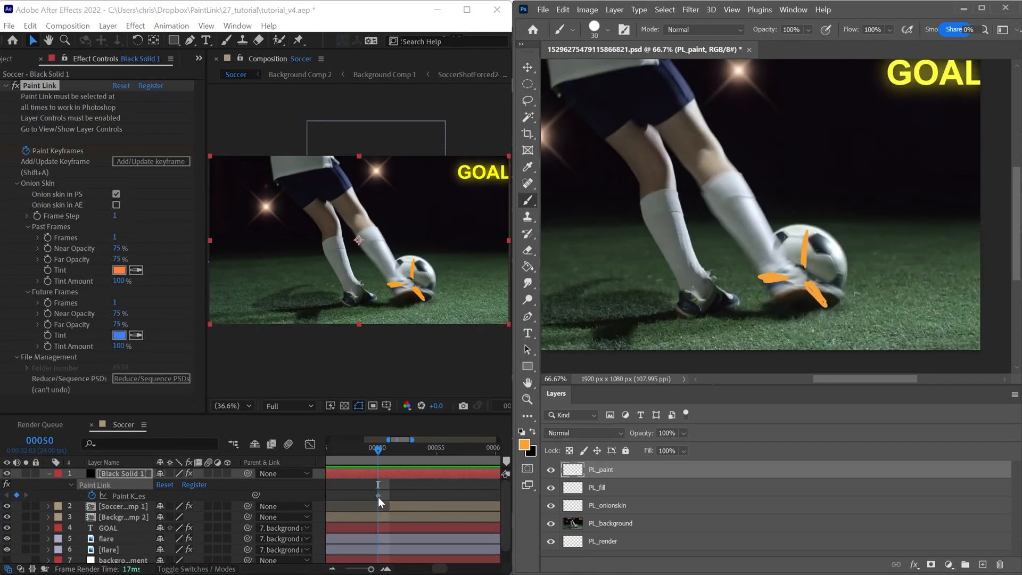
Step through the next frames with the Frame control panel, painting orange bursts, then jump back to frame 50
click(760, 9)
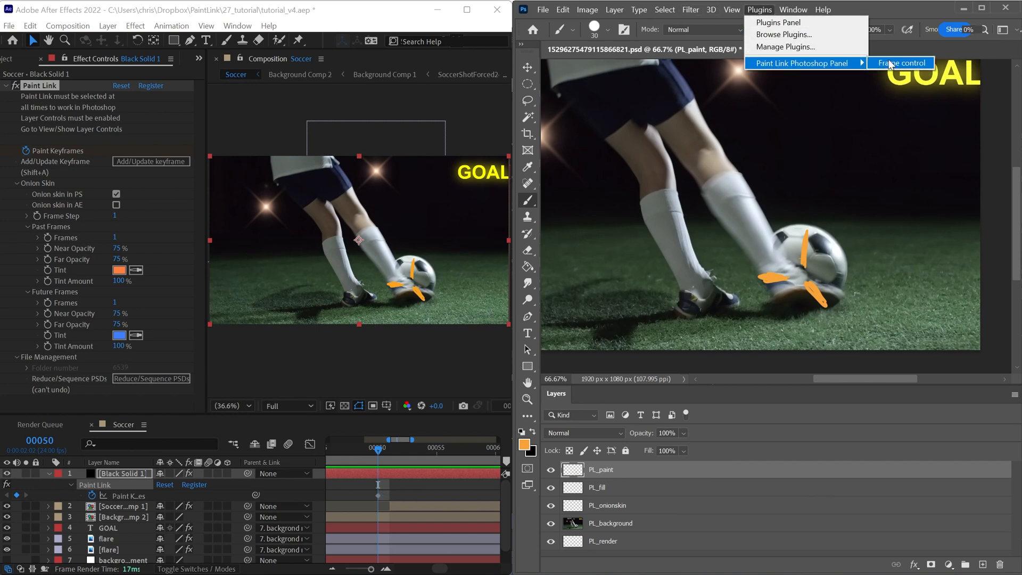
click(907, 63)
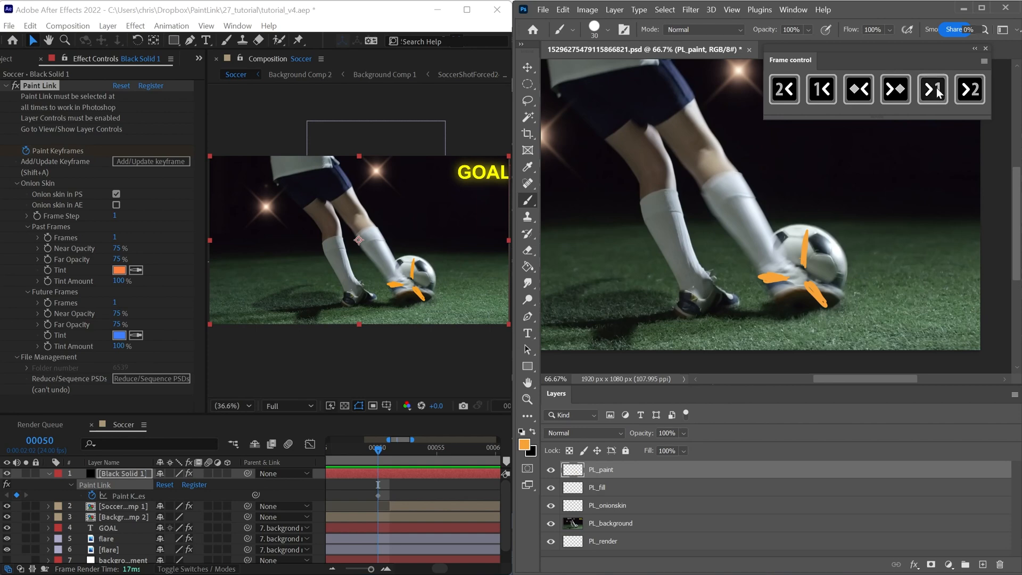
click(932, 89)
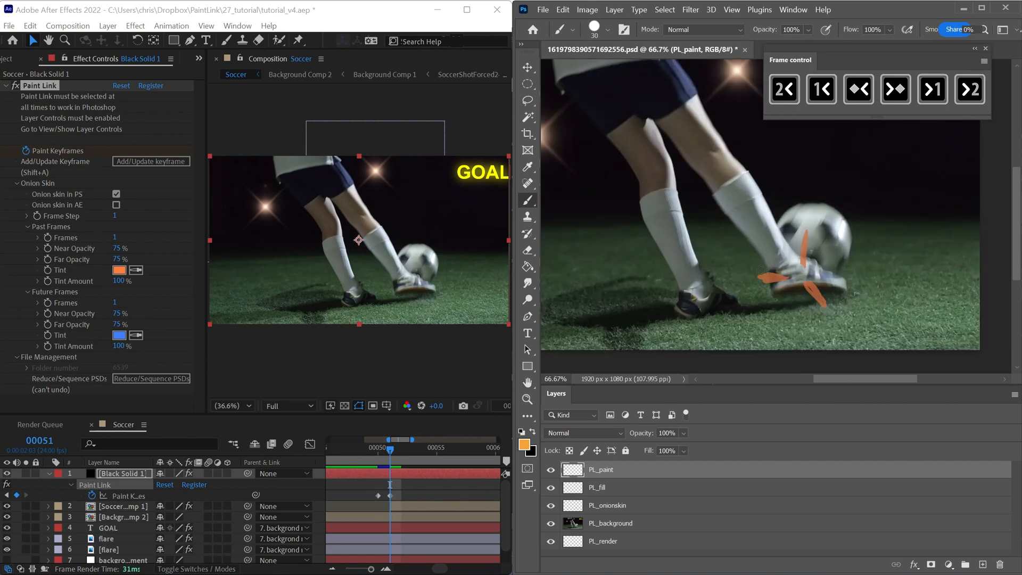
click(932, 89)
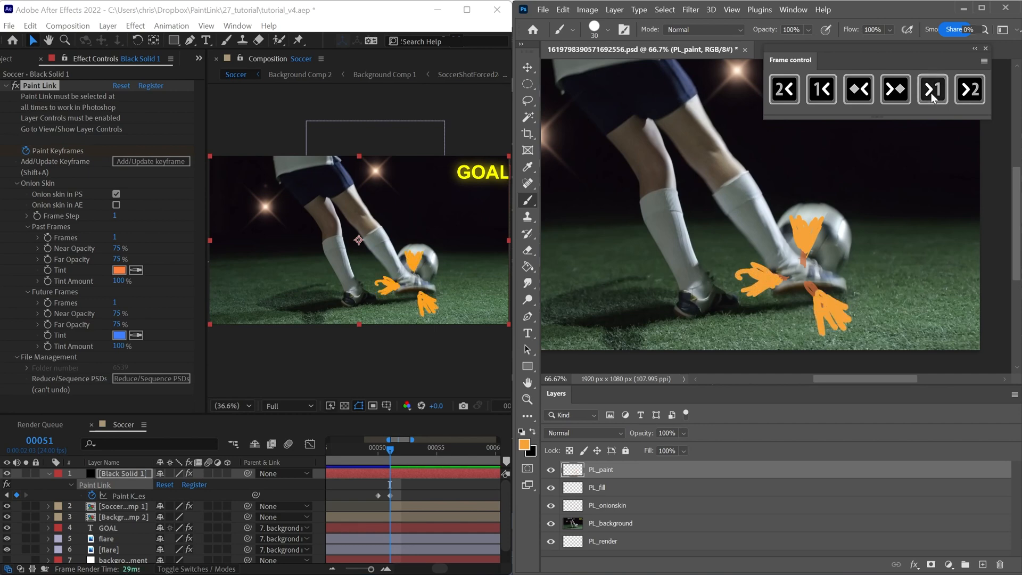
click(933, 90)
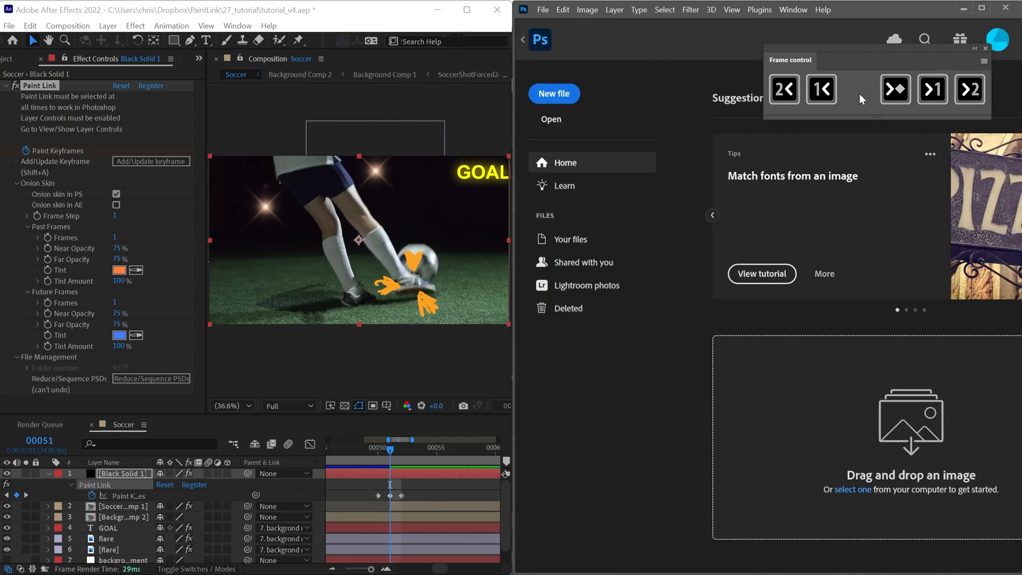
click(858, 90)
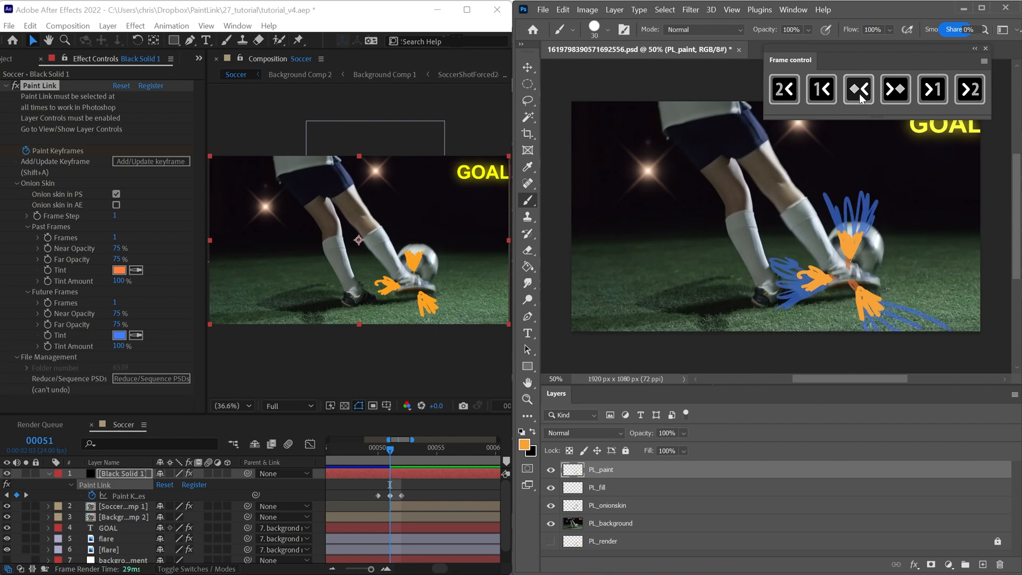
click(858, 89)
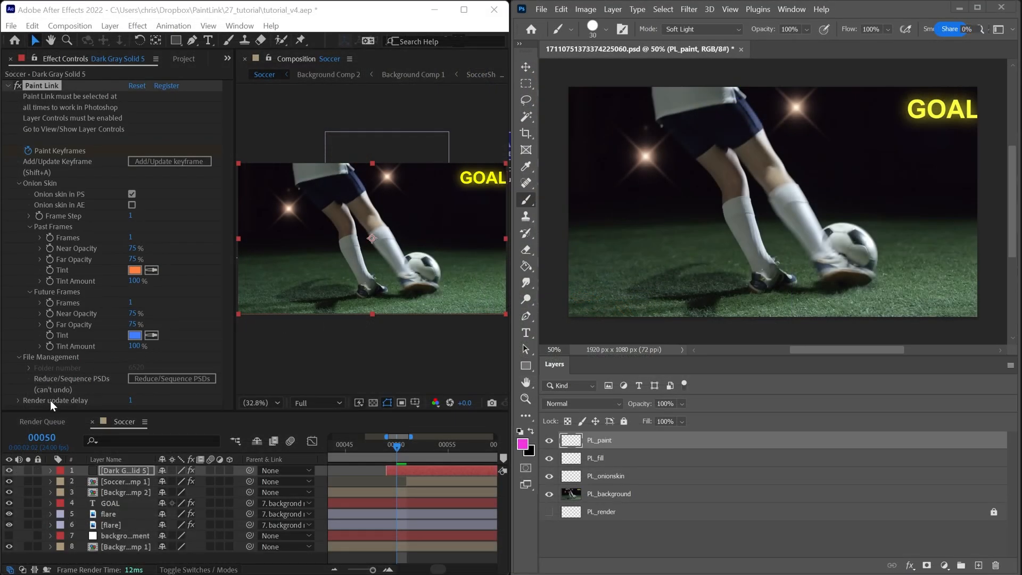
mouse_move(135, 406)
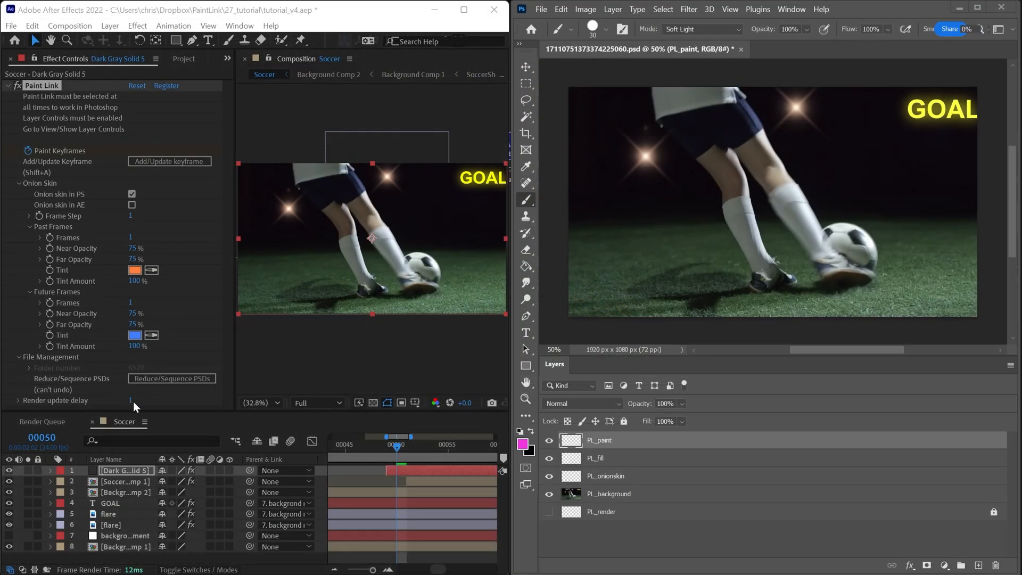
mouse_move(722, 262)
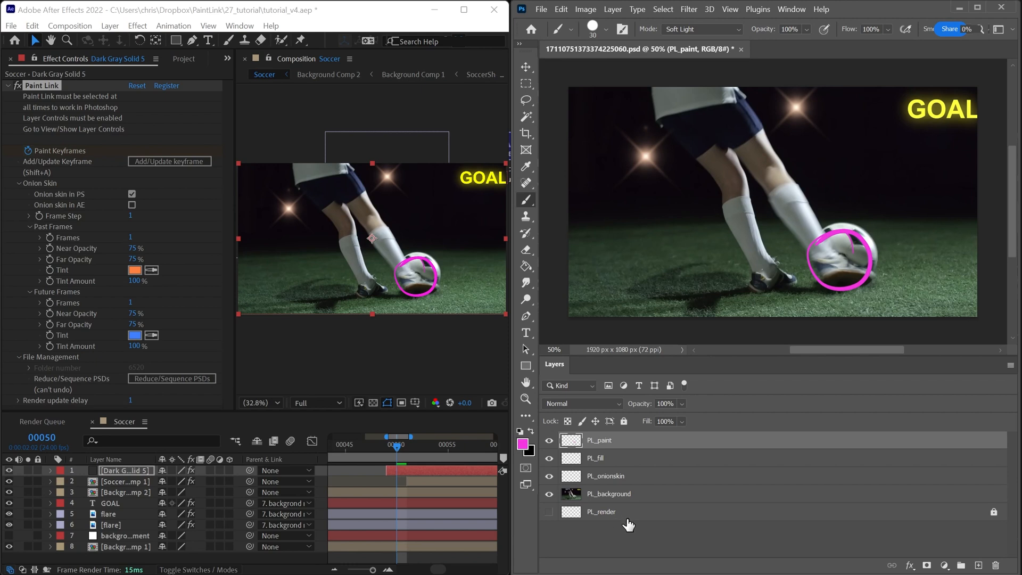
mouse_move(135, 401)
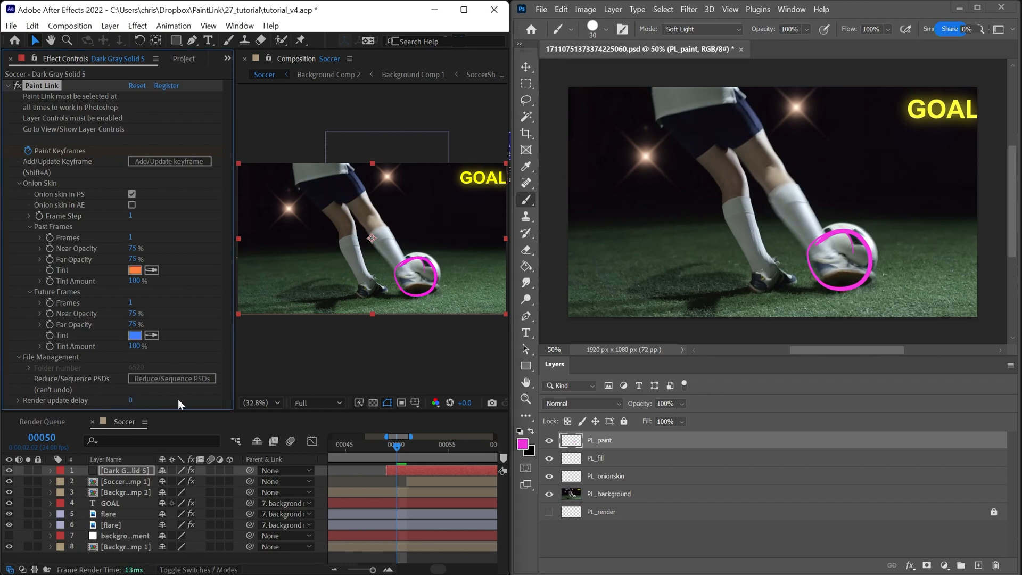
mouse_move(603, 307)
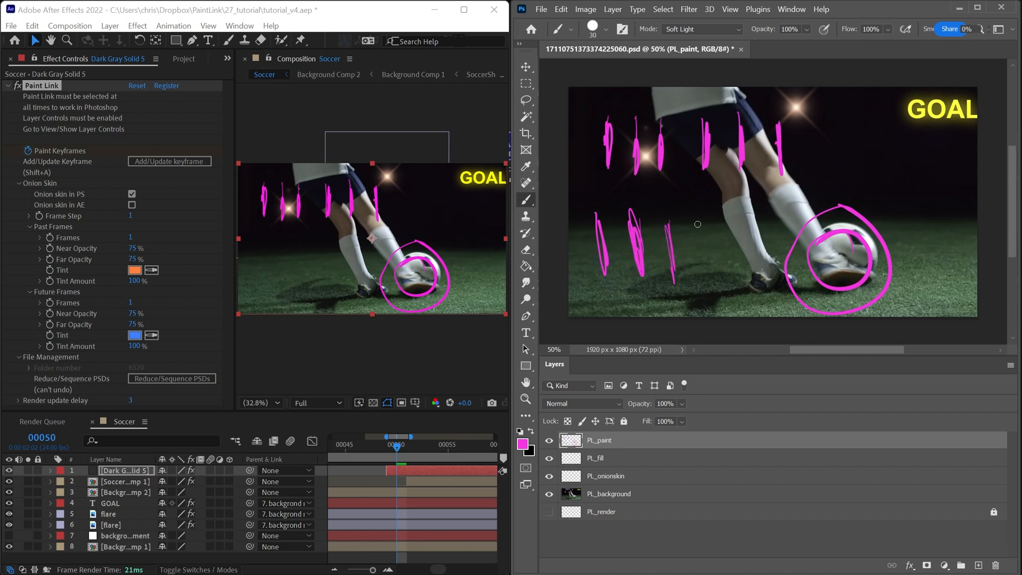
Paint a pink test stroke to check the live render update in the Soccer comp
drag(697, 225, 697, 281)
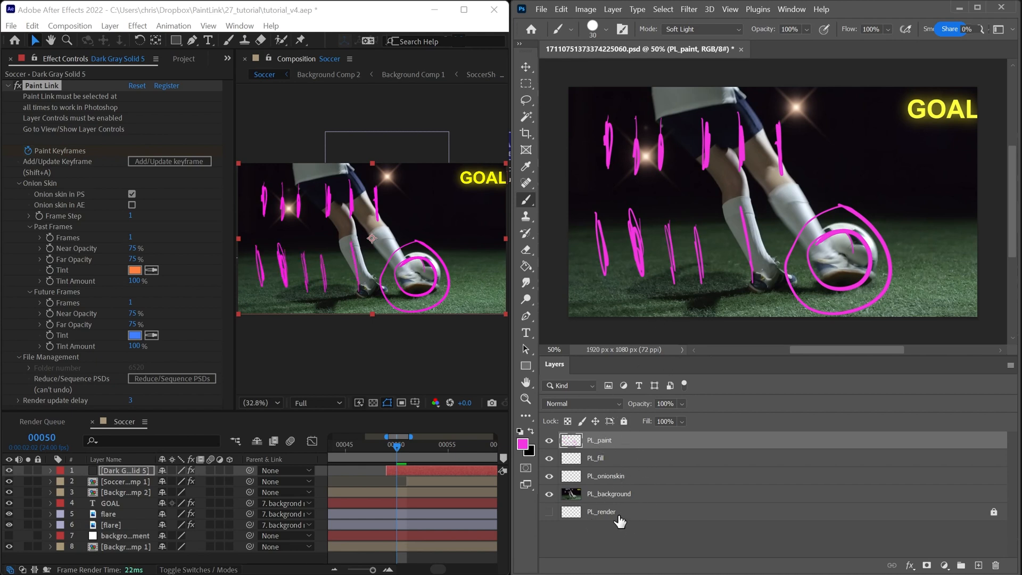
mouse_move(620, 535)
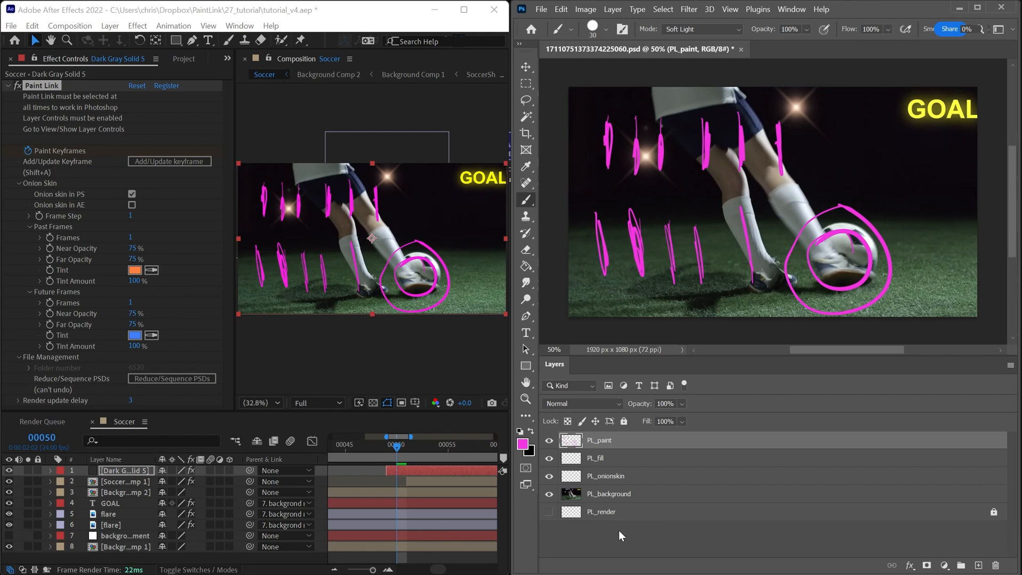
mouse_move(701, 298)
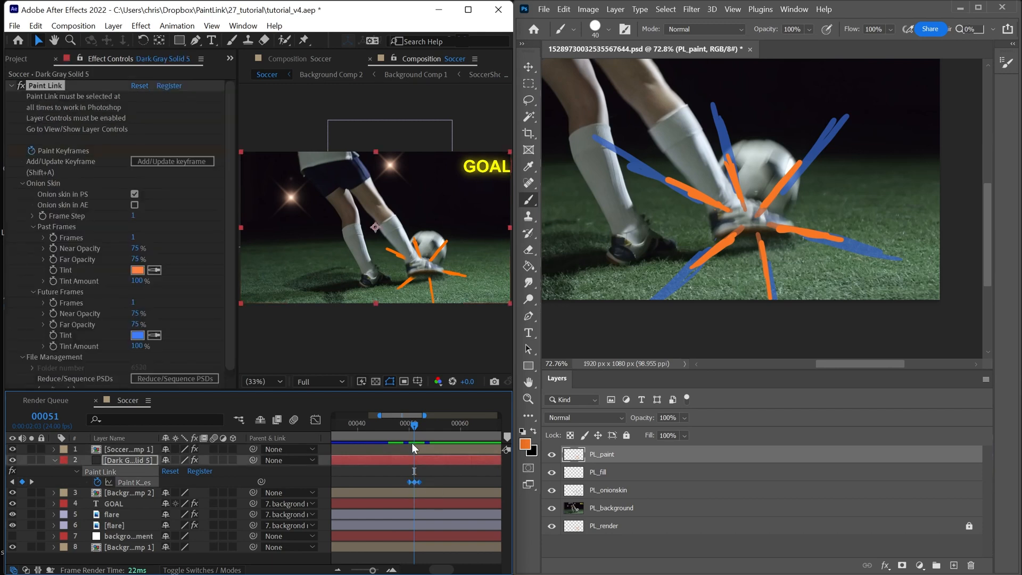
mouse_move(416, 487)
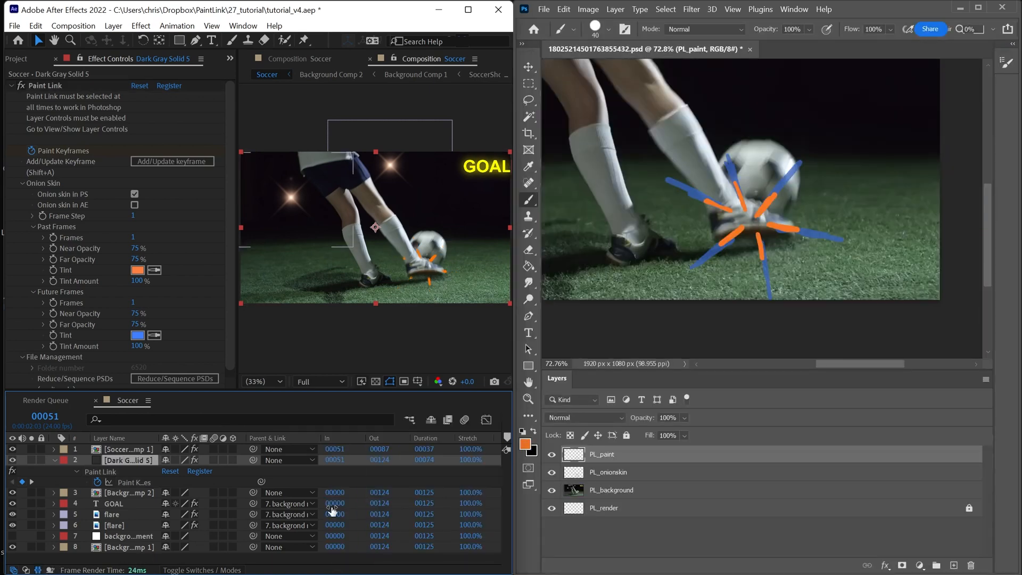
Set a new Time Stretch factor on the Dark Gray Solid 5 paint layer
click(471, 459)
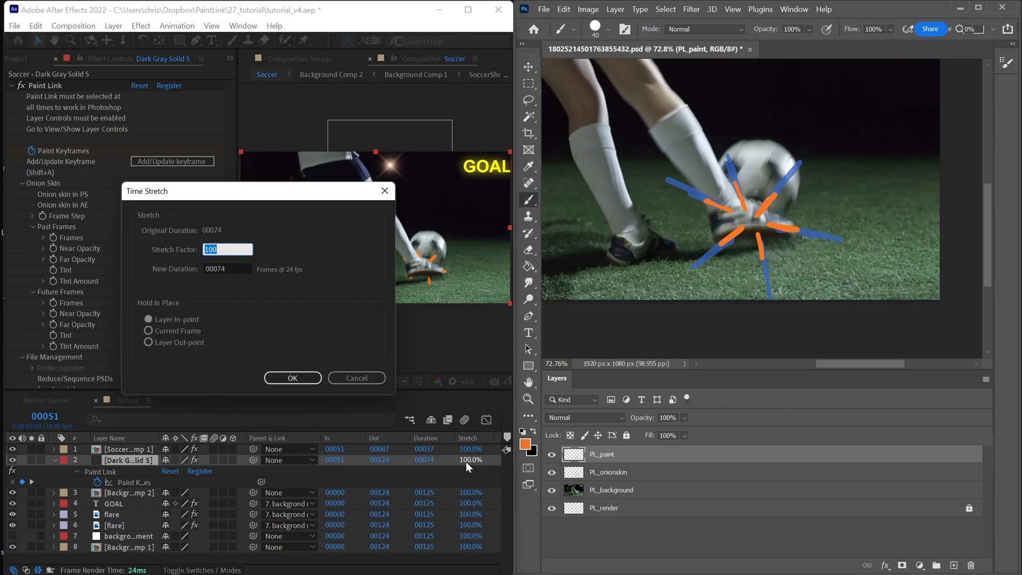
click(292, 378)
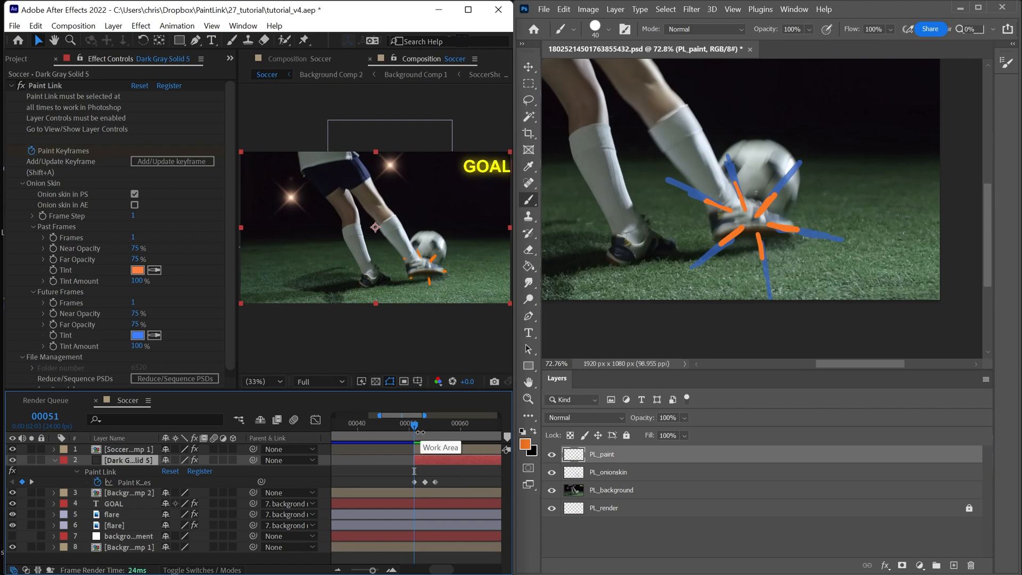
mouse_move(255, 438)
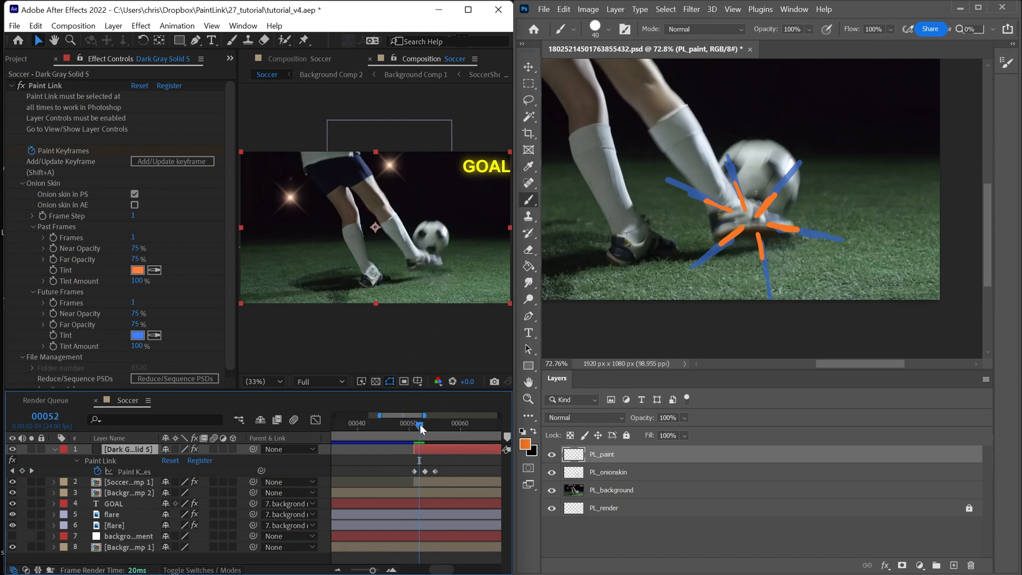
Scrub frames 52 to 56 to preview the orange burst, ending on frame 55
click(424, 415)
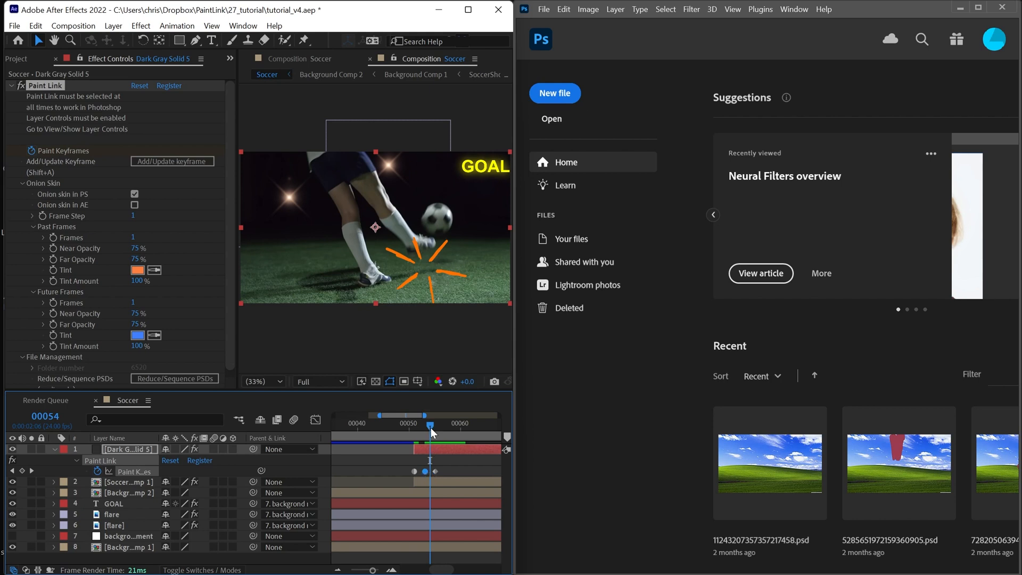
mouse_move(430, 432)
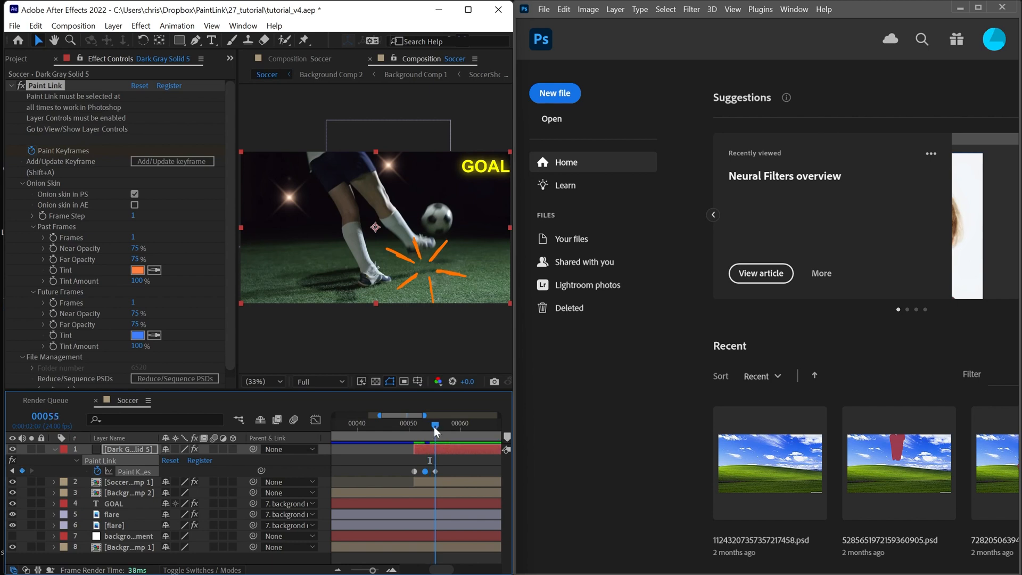
click(435, 431)
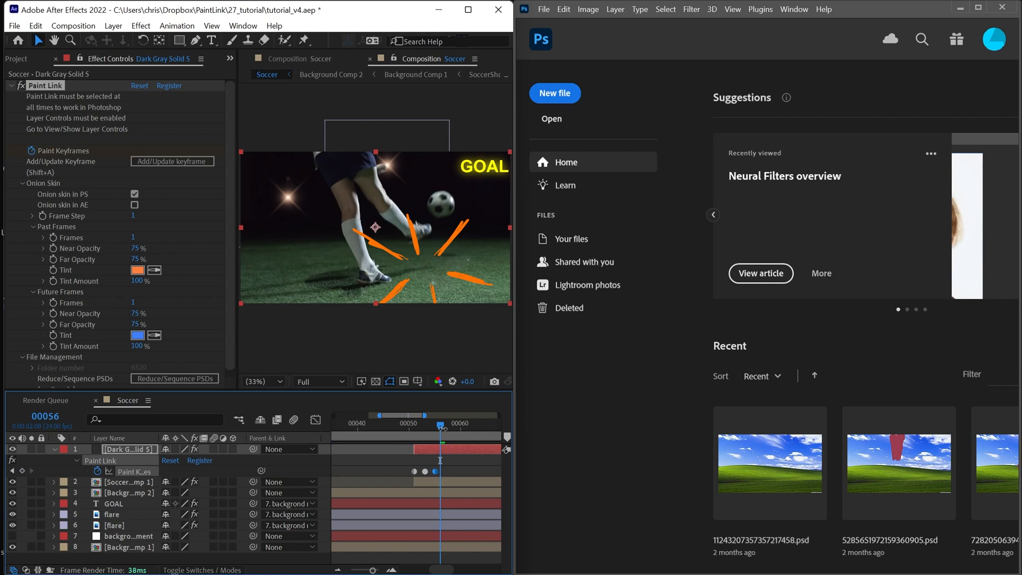
click(441, 435)
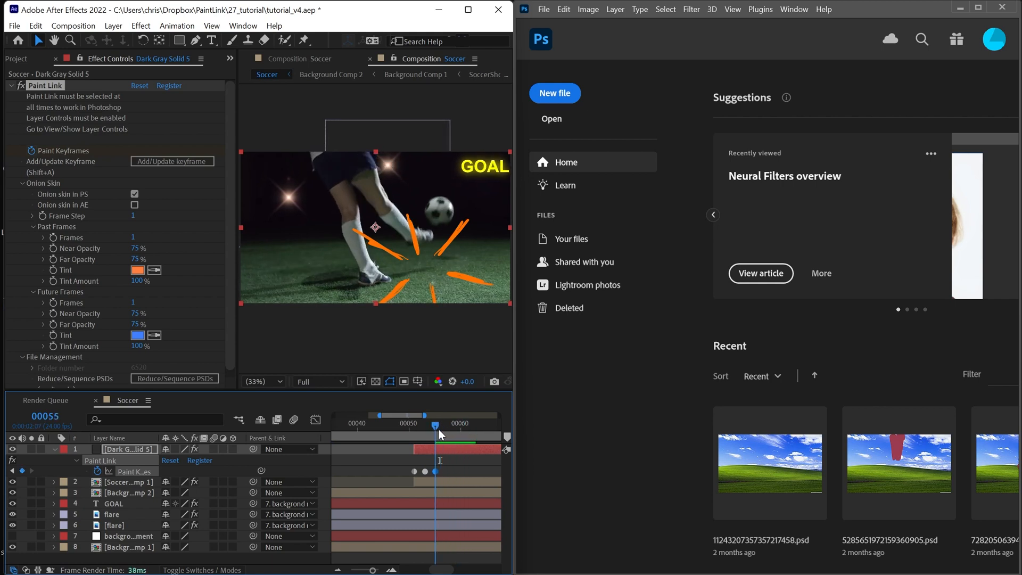